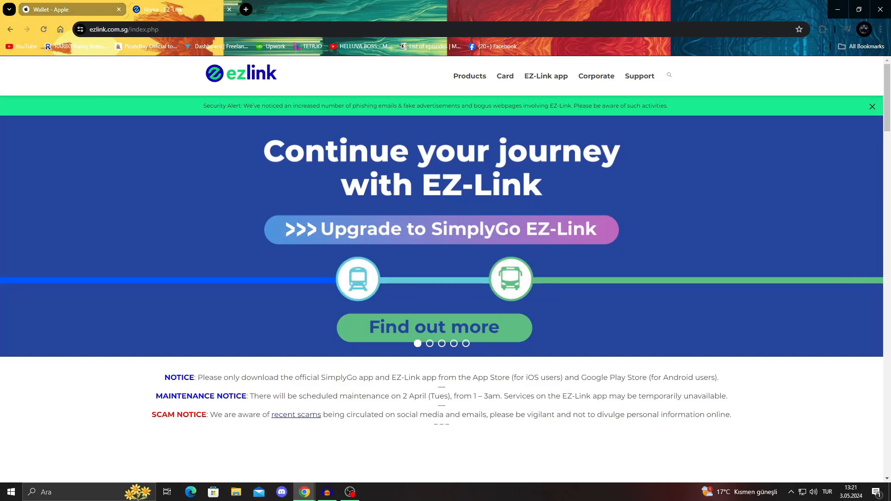
- Switch from the EZ-Link homepage to the Apple Wallet page
{"action": "left_click", "coordinate": [68, 10]}
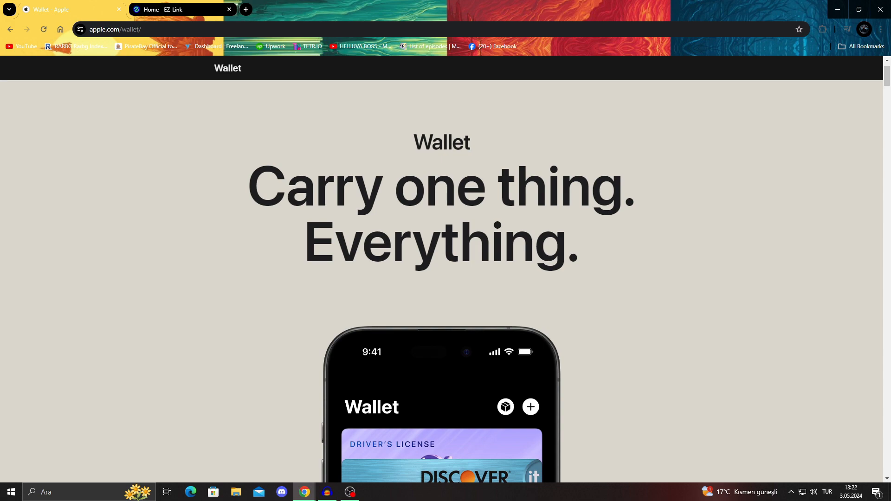
- Glance at the EZ-Link tab, then scroll down the Apple Wallet page
{"action": "left_click", "coordinate": [171, 10]}
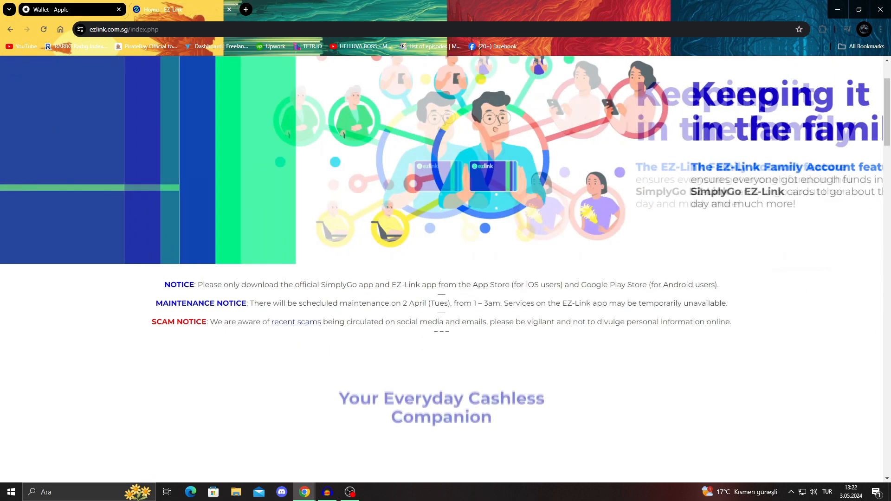
{"action": "left_click", "coordinate": [62, 9]}
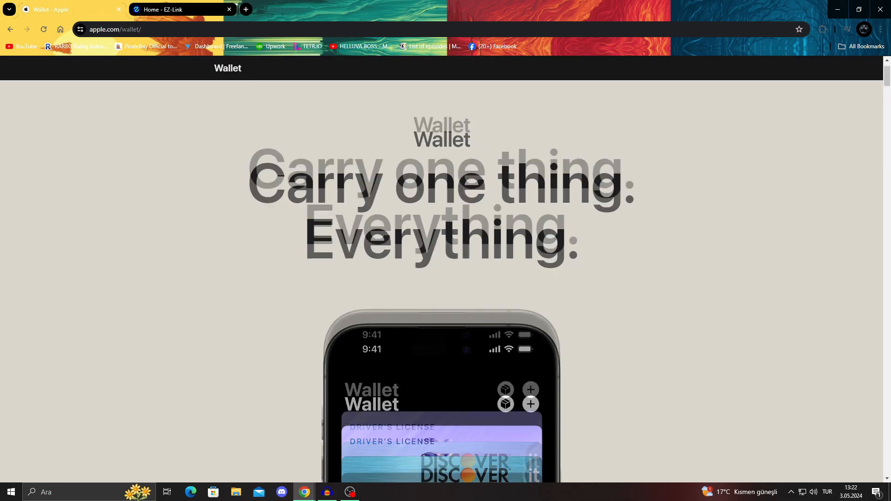
{"action": "scroll", "scroll_direction": "down", "scroll_amount": 3}
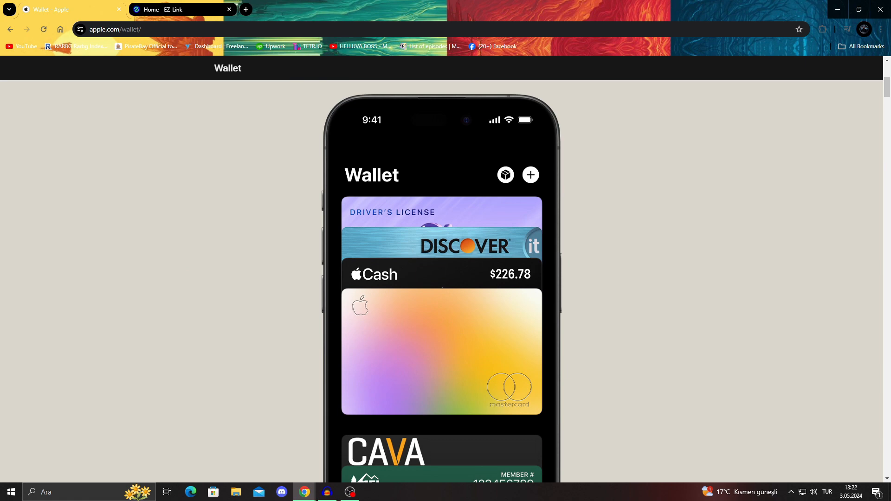
{"action": "scroll", "scroll_direction": "down", "scroll_amount": 3}
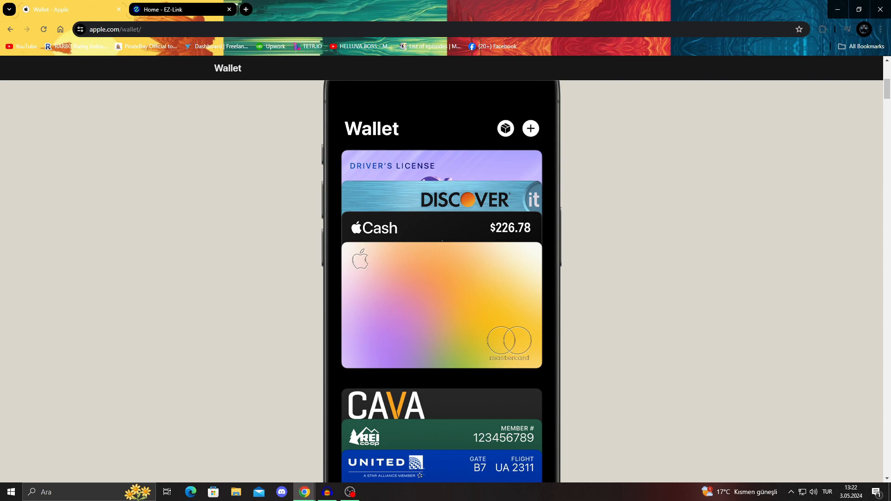
- Return to the EZ-Link homepage and scroll to its All-in-One digital solution section
{"action": "left_click", "coordinate": [165, 9]}
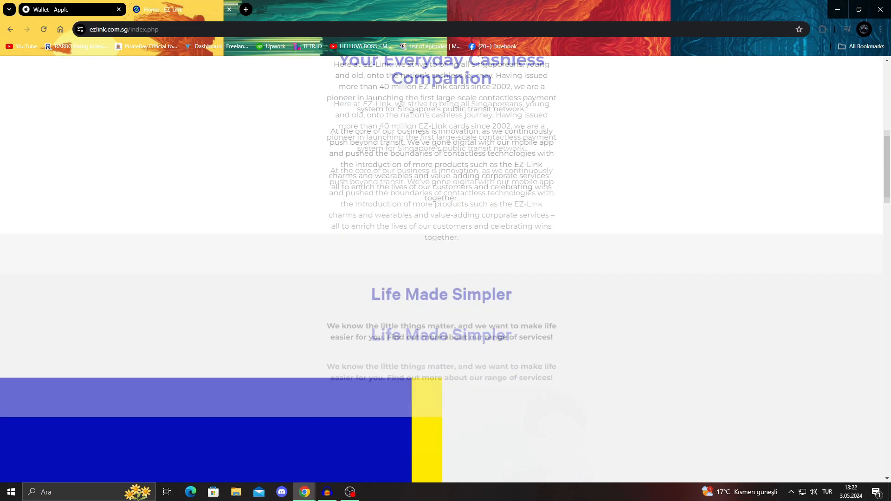
{"action": "scroll", "scroll_direction": "down", "scroll_amount": 3}
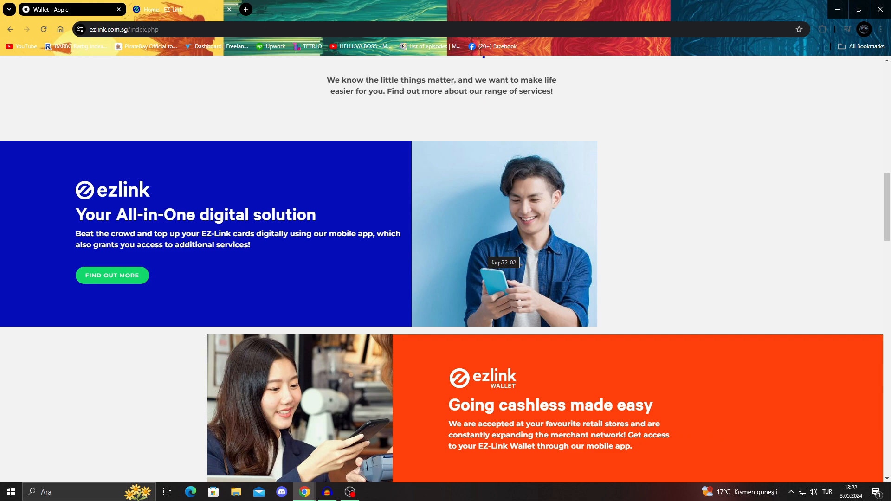
- Bring the Apple Wallet page back at its 'Carry one thing. Everything.' headline
{"action": "left_click", "coordinate": [62, 9]}
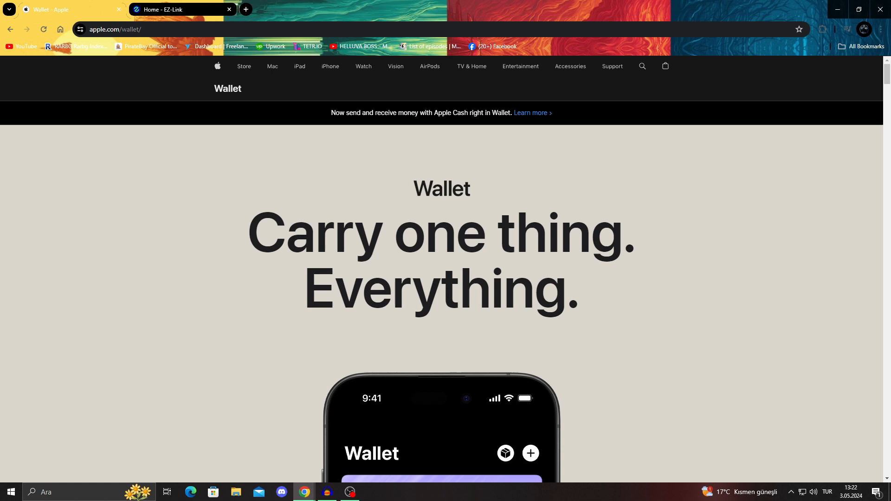
{"action": "scroll", "scroll_direction": "down", "scroll_amount": 3}
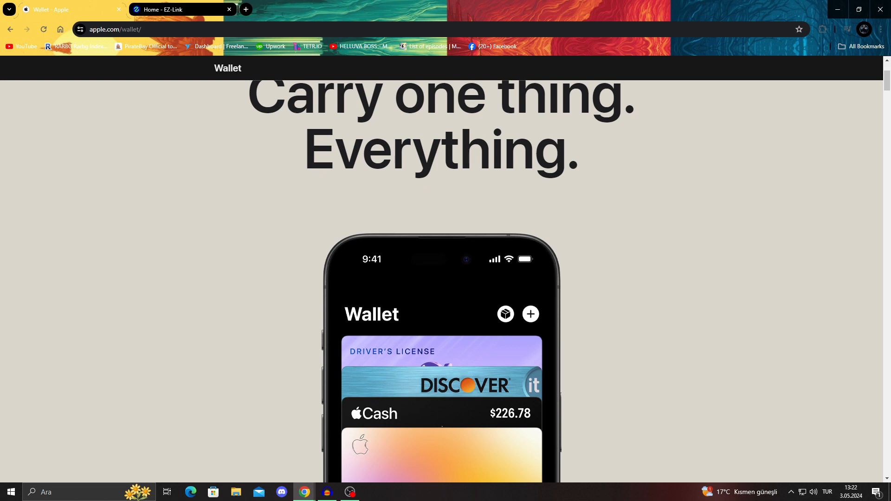
{"action": "left_click", "coordinate": [182, 9]}
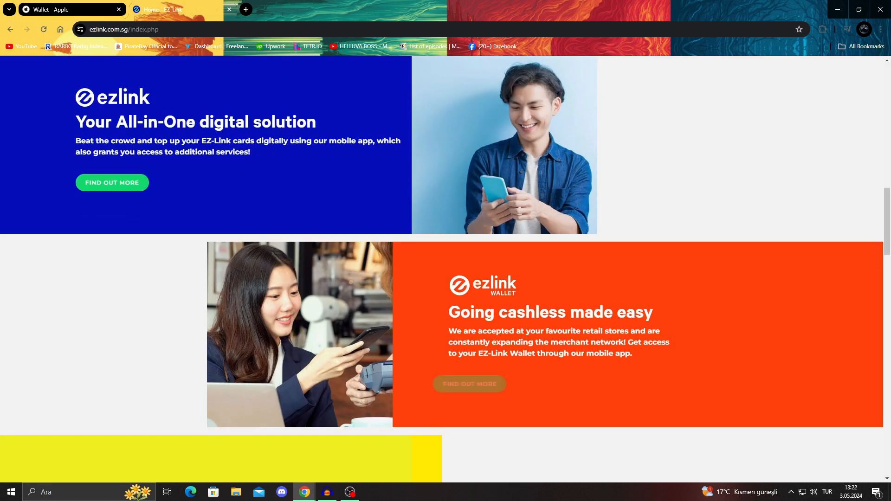
{"action": "scroll", "scroll_direction": "down", "scroll_amount": 3}
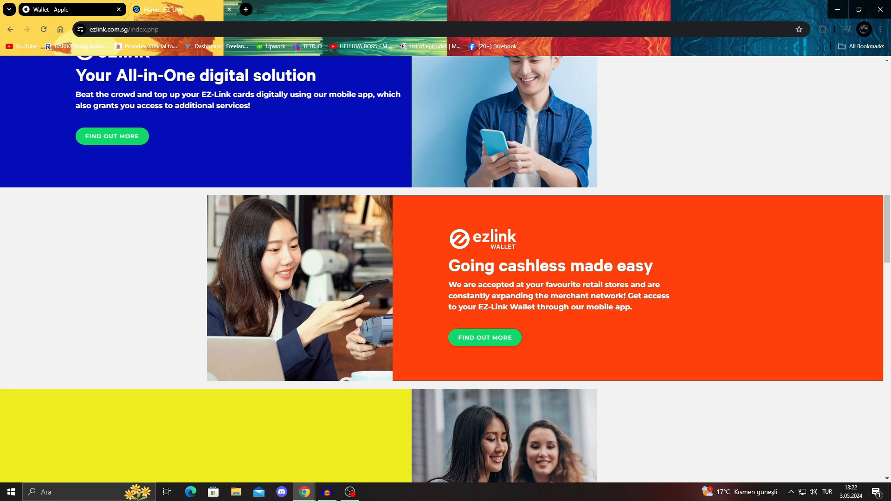
{"action": "left_click", "coordinate": [67, 10]}
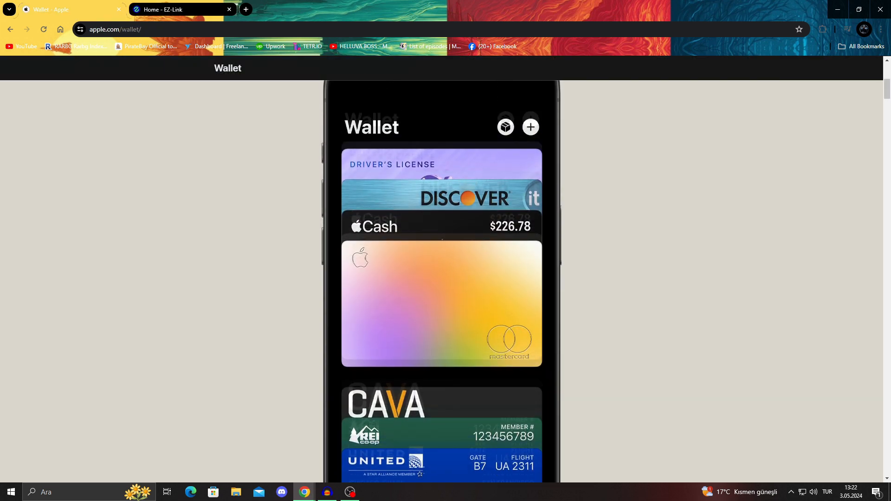